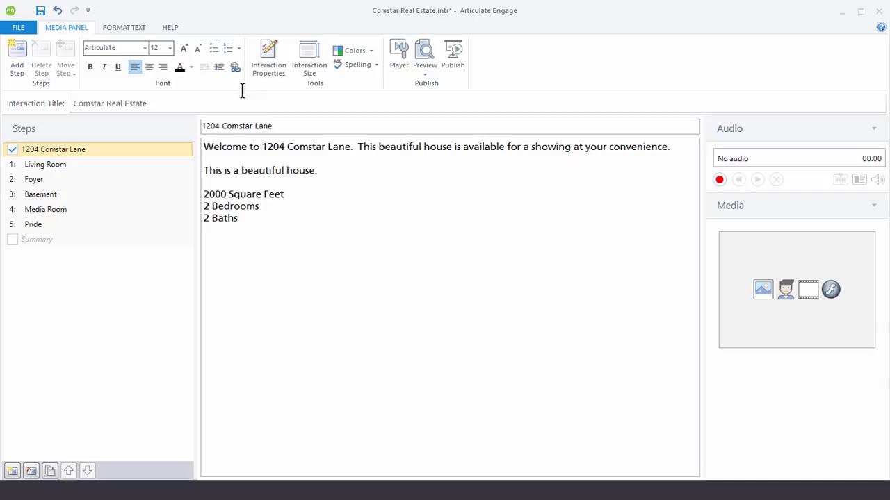
pyautogui.moveTo(268, 57)
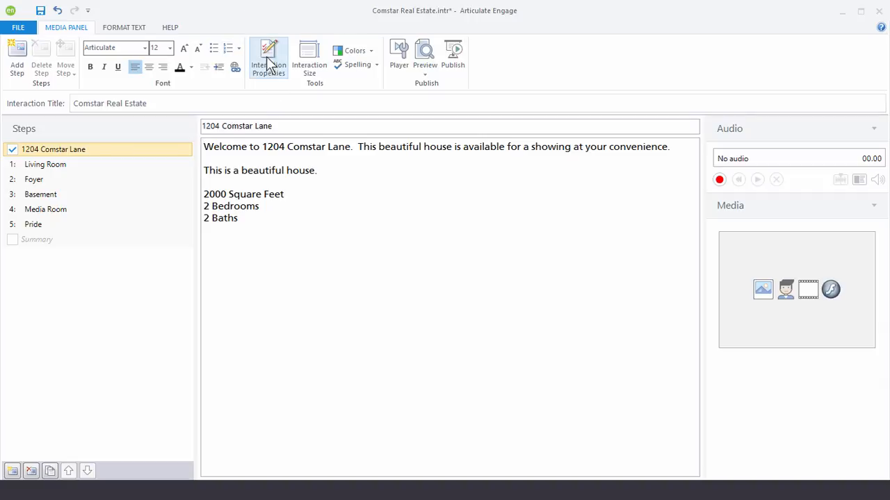
# - Show the Comstar interaction's properties, viewing its Colors and Effects then Quality settings
pyautogui.click(268, 57)
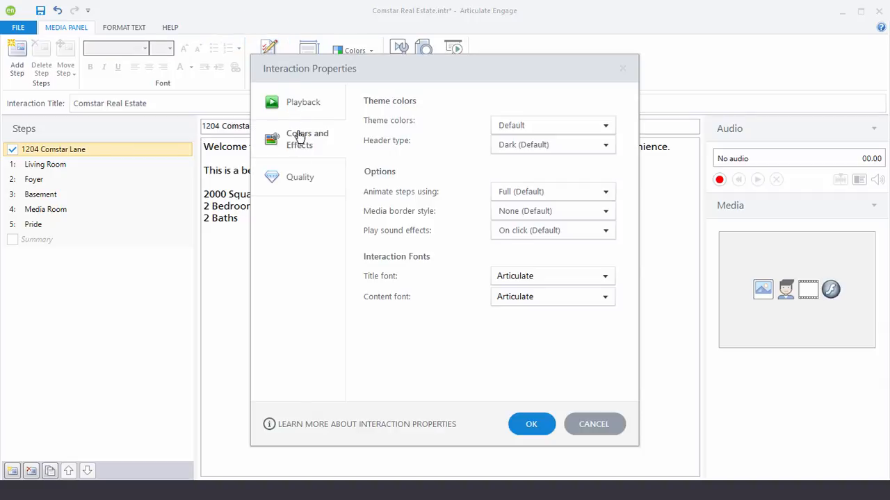
pyautogui.click(303, 101)
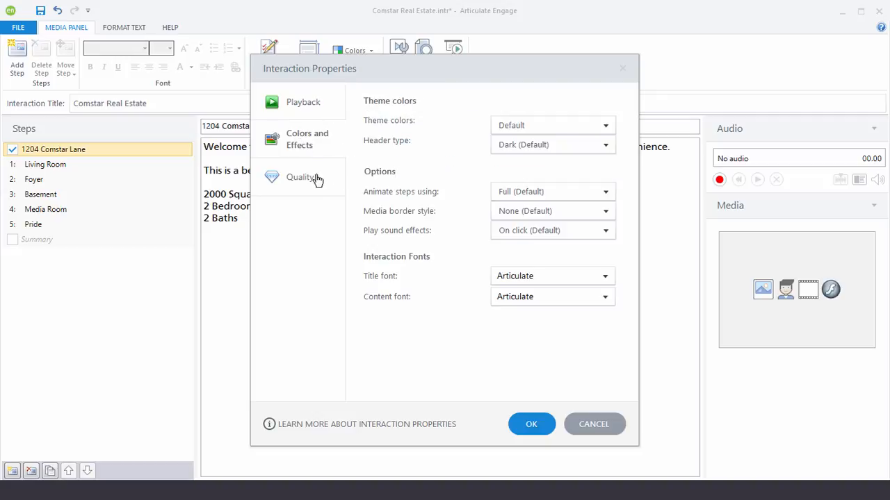
pyautogui.click(303, 178)
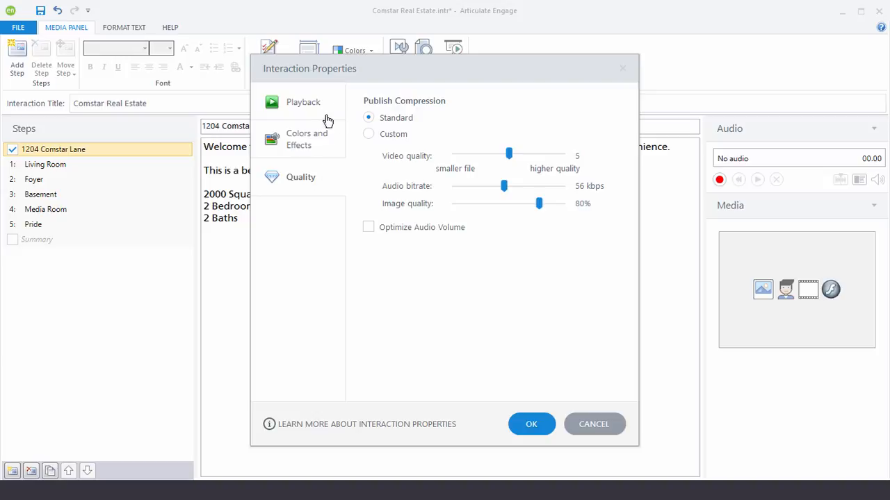
pyautogui.moveTo(322, 178)
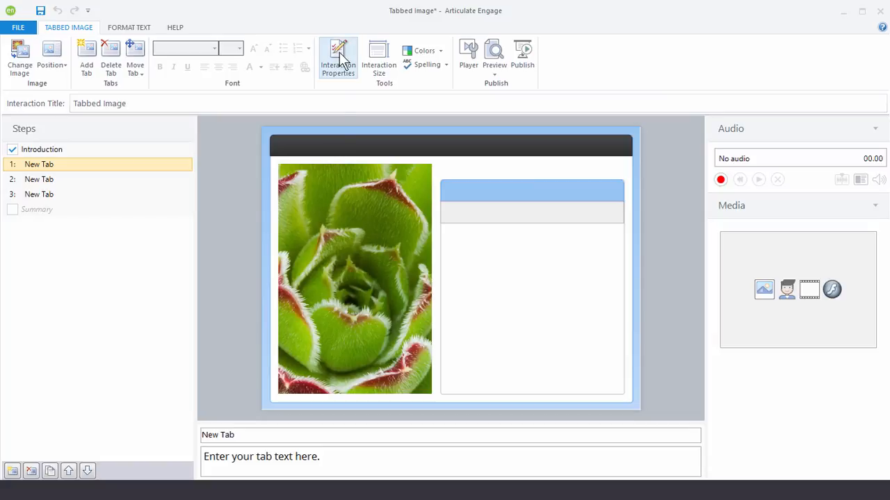
# - Show the Tabbed Image interaction's properties at its Tabbed Image appearance settings
pyautogui.click(338, 58)
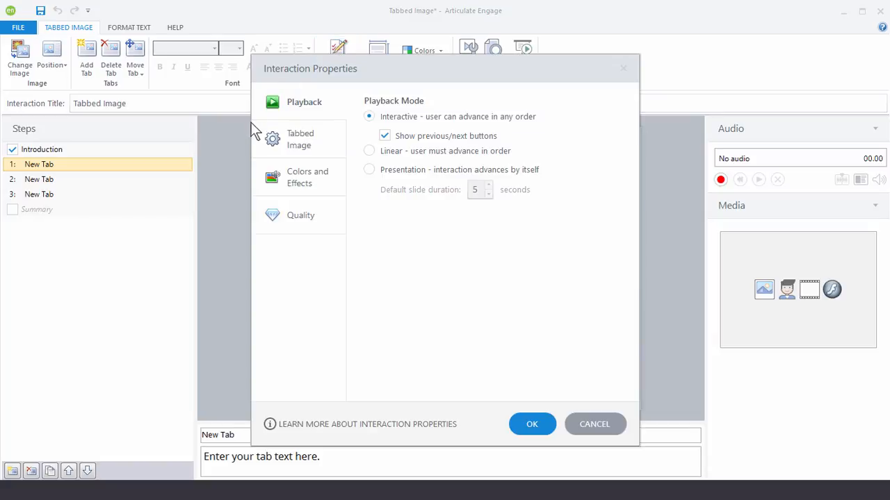
pyautogui.moveTo(291, 146)
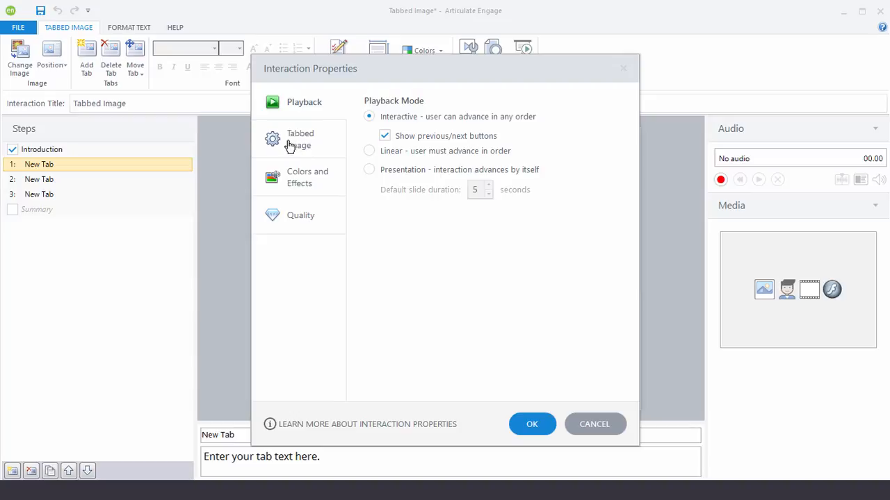
pyautogui.click(300, 139)
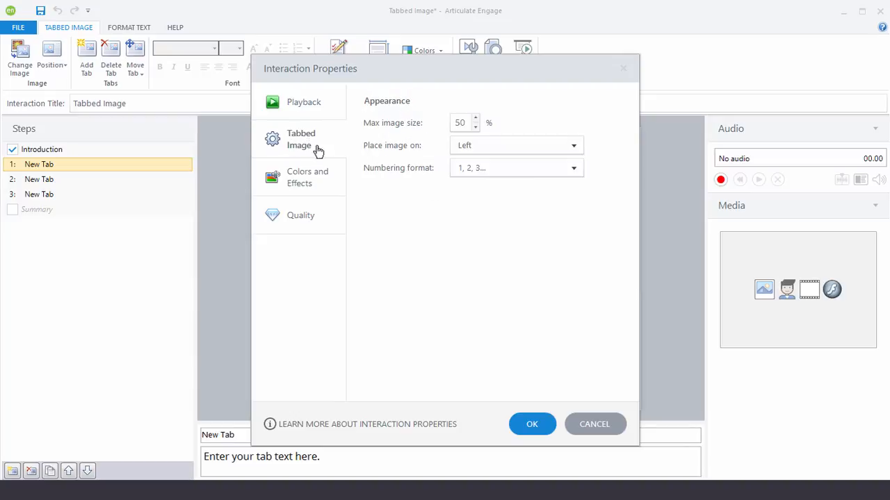
pyautogui.moveTo(385, 225)
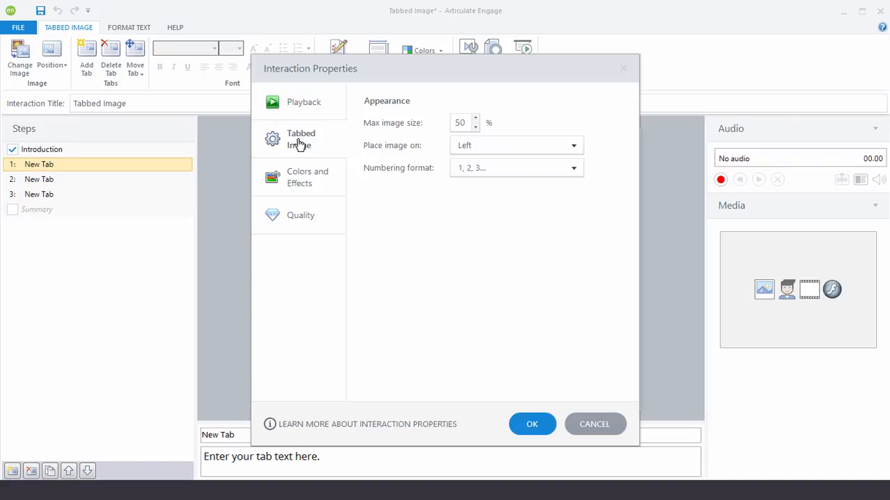
pyautogui.moveTo(326, 175)
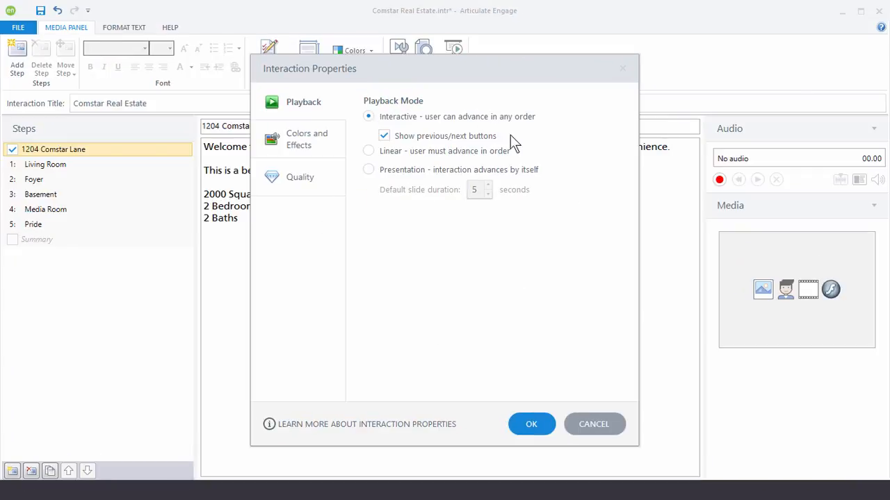
pyautogui.moveTo(436, 318)
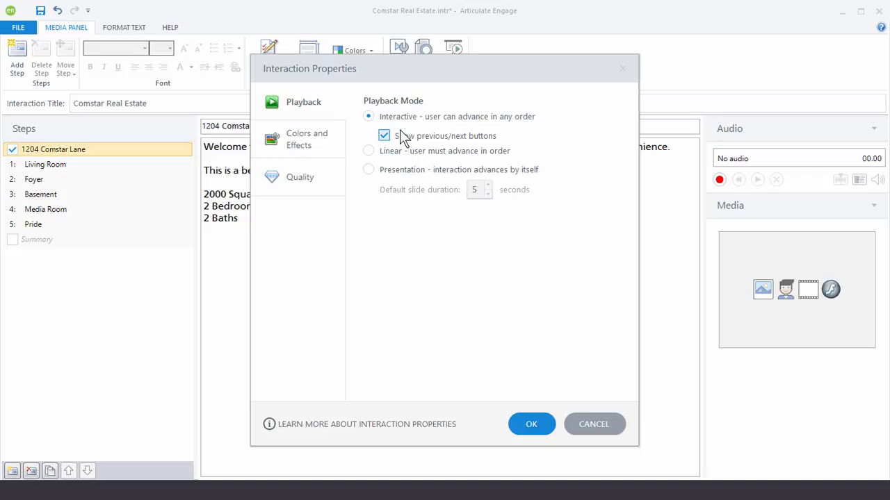
pyautogui.click(368, 117)
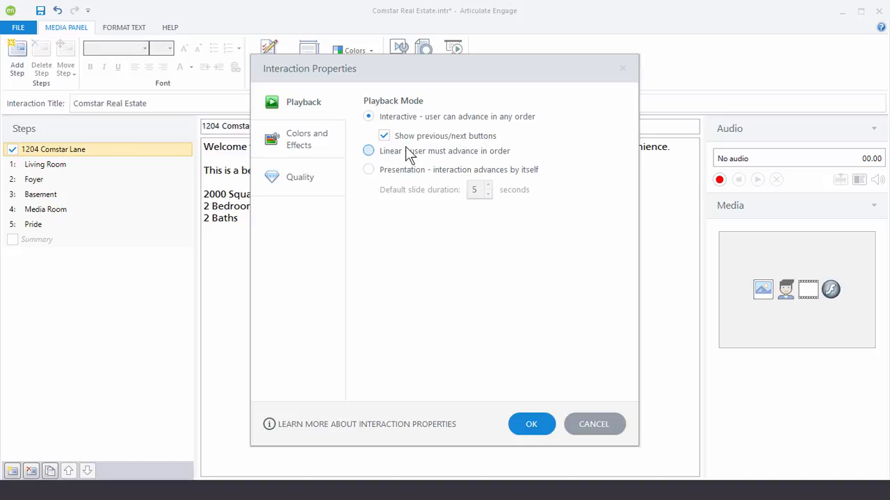
pyautogui.moveTo(489, 154)
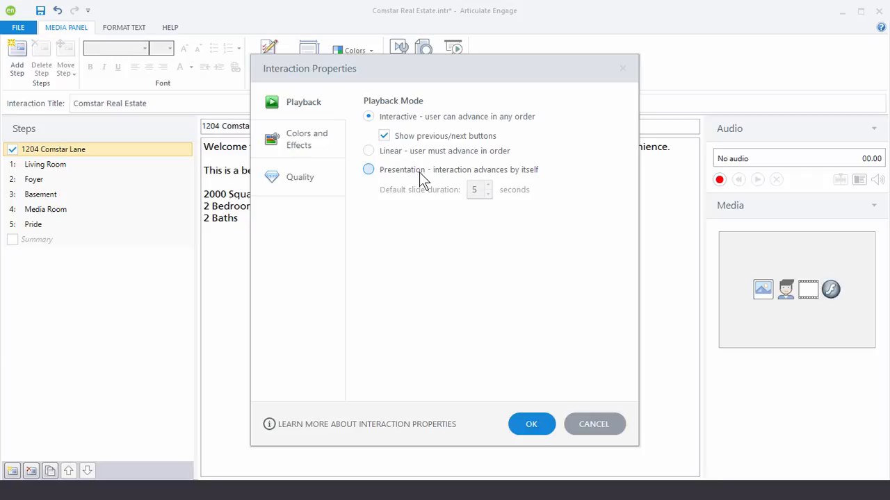
pyautogui.click(368, 169)
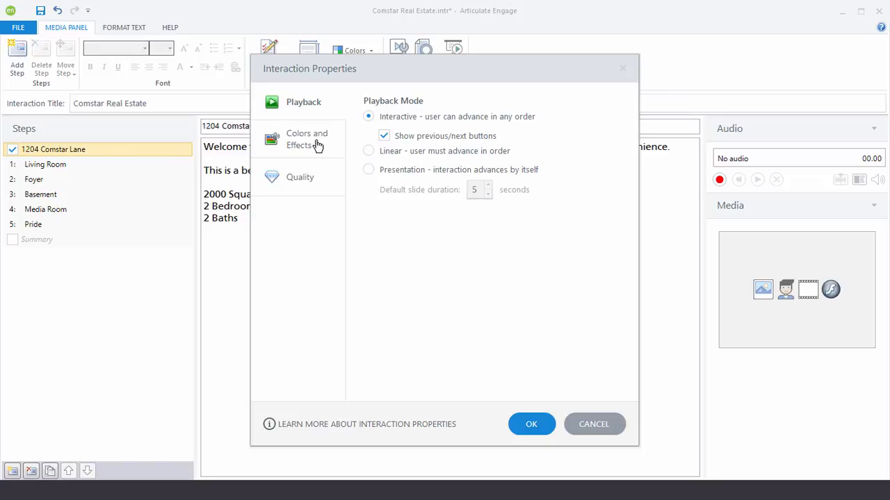
# - Review the theme, header type, animation and sound effect dropdowns, keeping all defaults
pyautogui.click(306, 139)
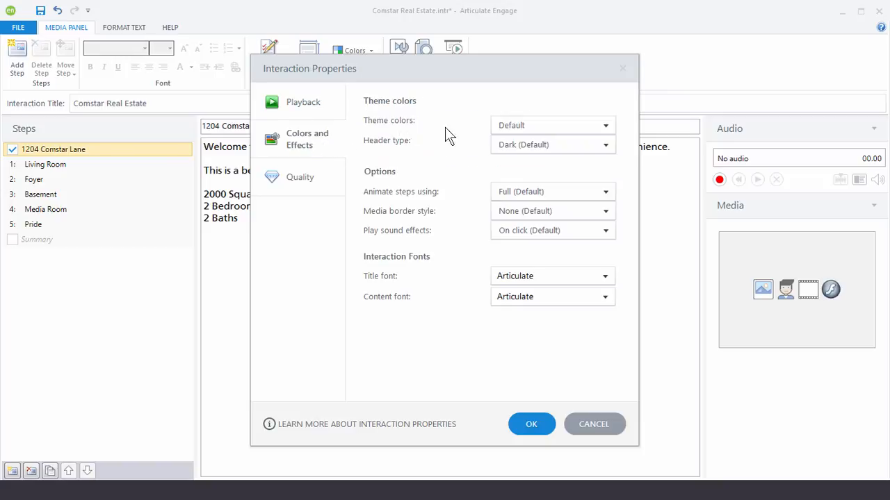
pyautogui.click(603, 125)
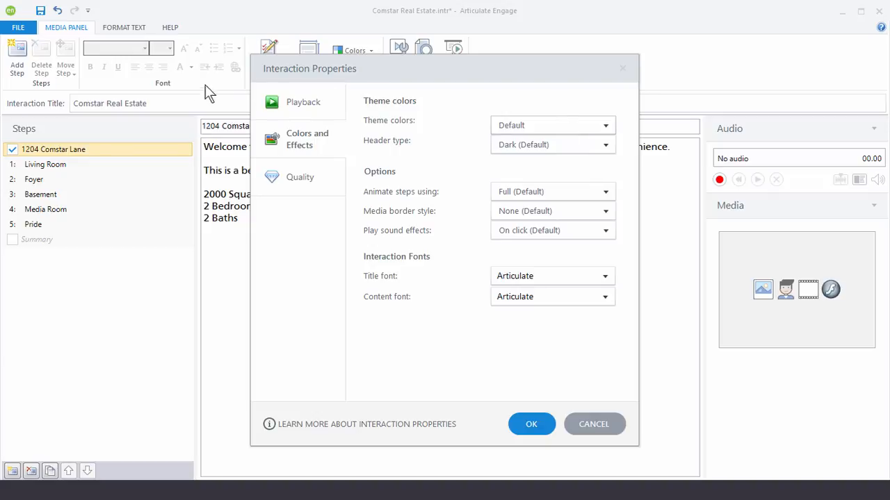
pyautogui.moveTo(141, 114)
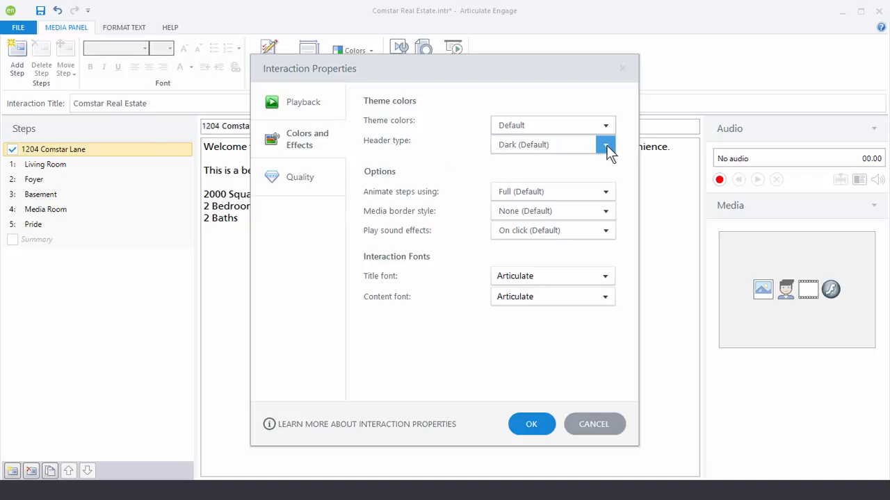
pyautogui.click(606, 144)
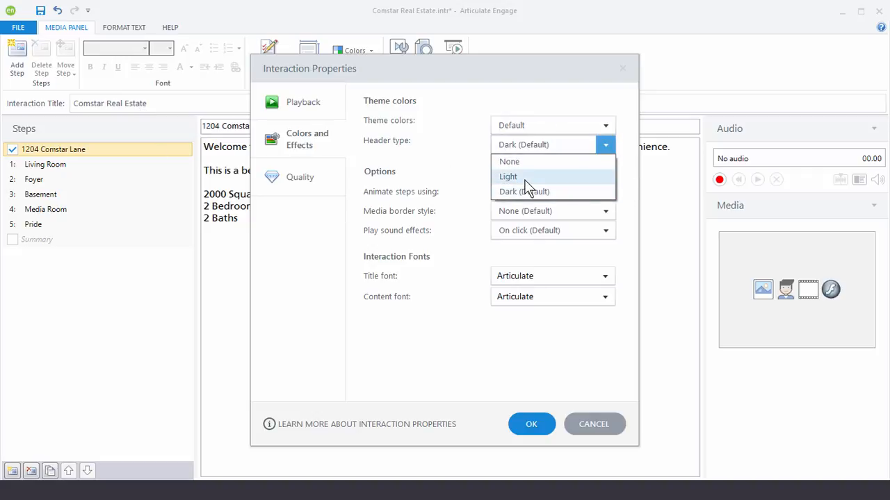
pyautogui.moveTo(525, 162)
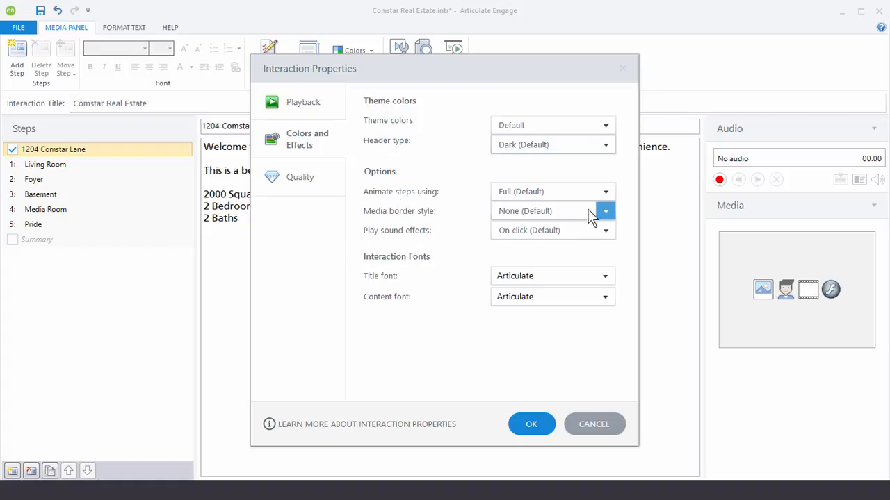
pyautogui.click(605, 192)
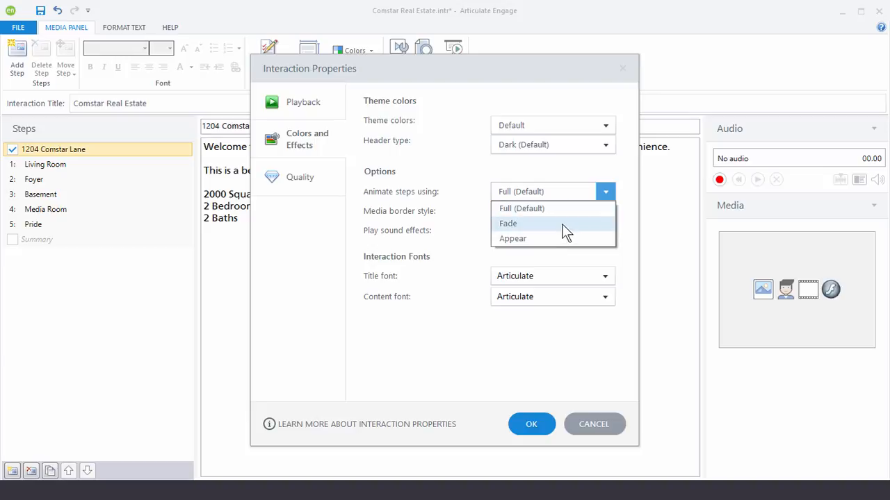
pyautogui.moveTo(563, 233)
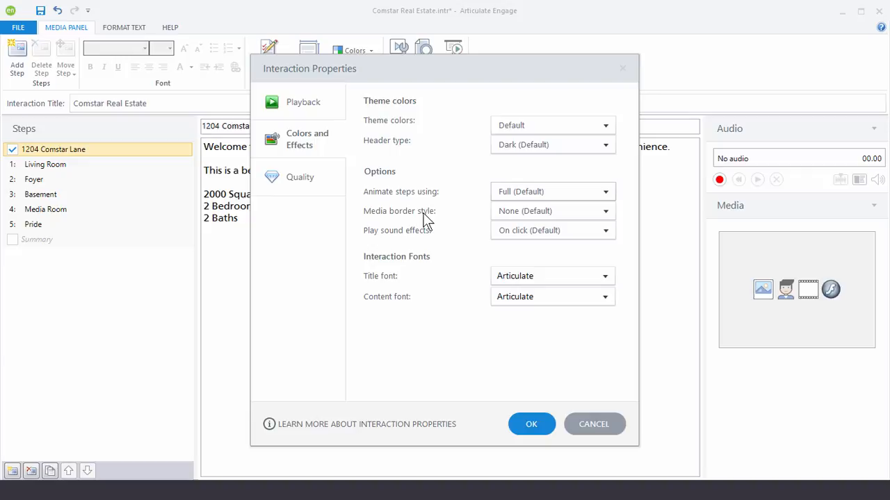
pyautogui.click(605, 211)
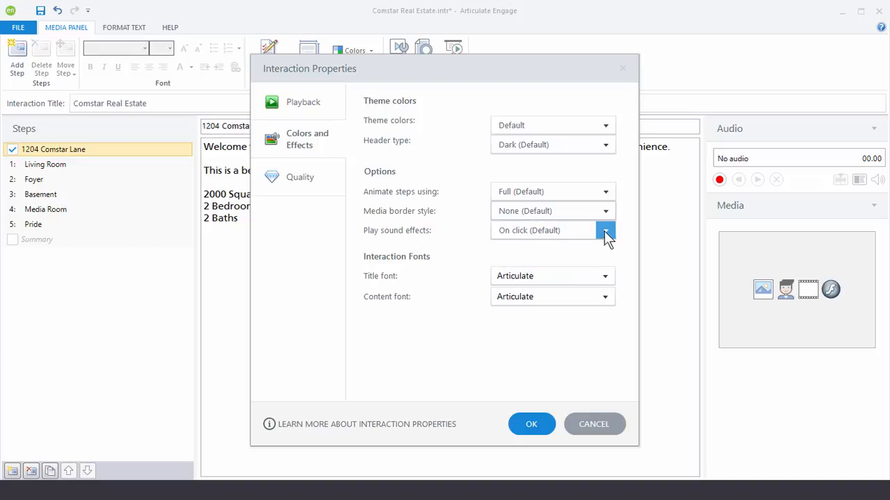
pyautogui.click(603, 231)
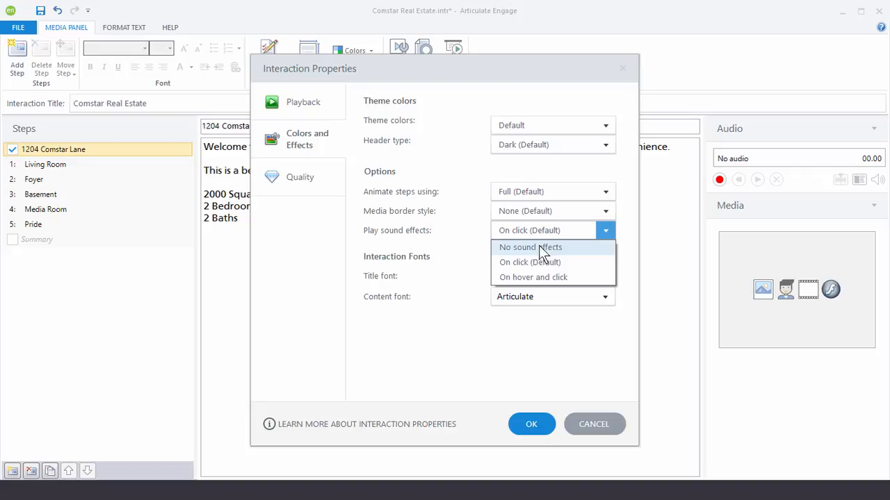
pyautogui.moveTo(554, 256)
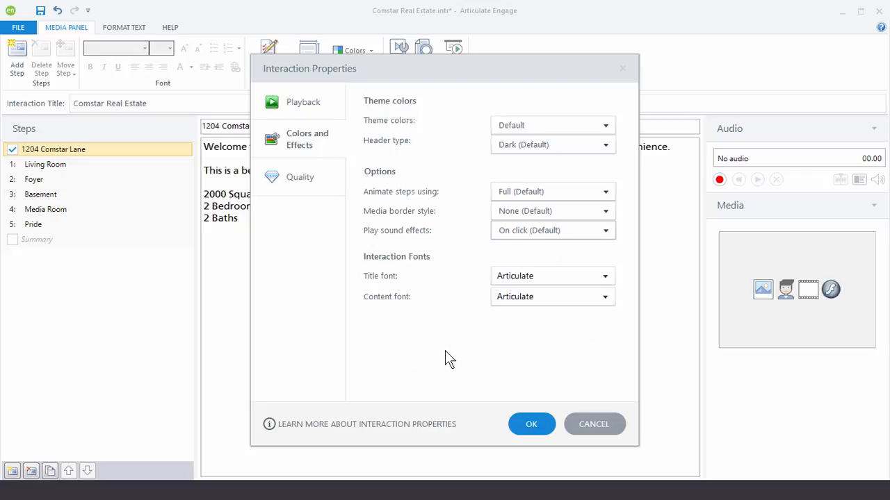
pyautogui.moveTo(414, 312)
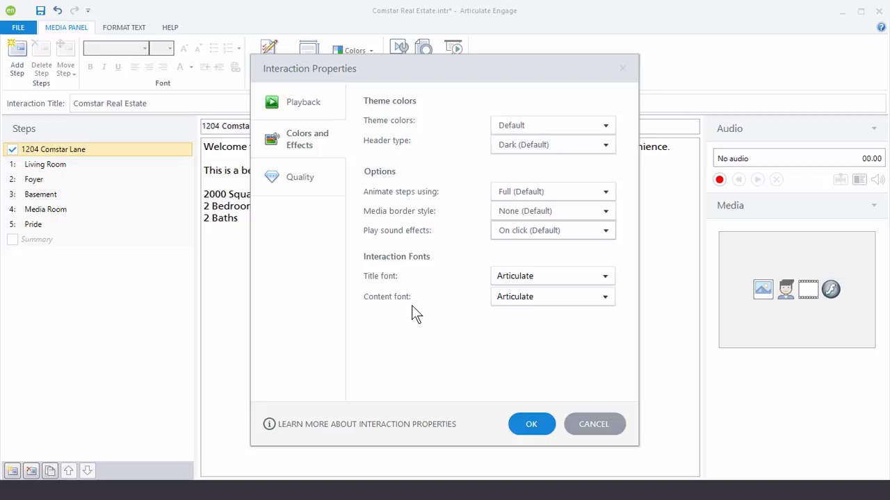
# - Review the Quality settings at Standard compression and close the Interaction Properties dialog
pyautogui.click(300, 177)
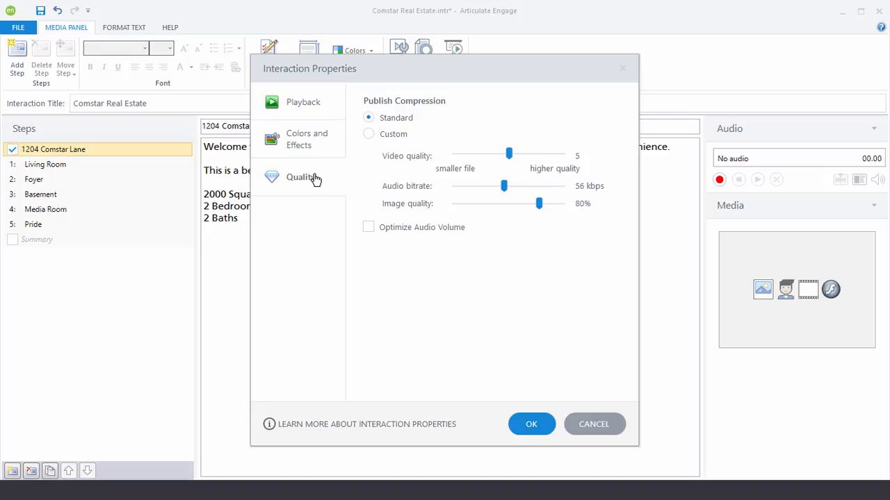
pyautogui.click(368, 117)
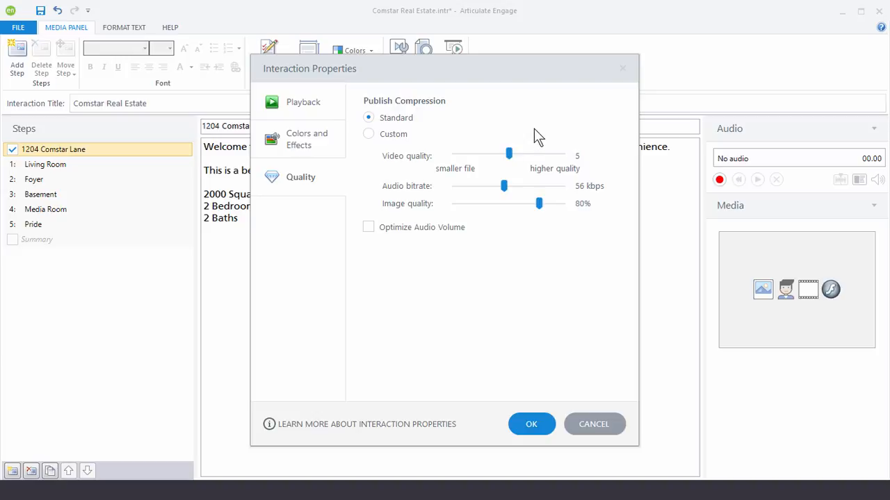
pyautogui.moveTo(570, 166)
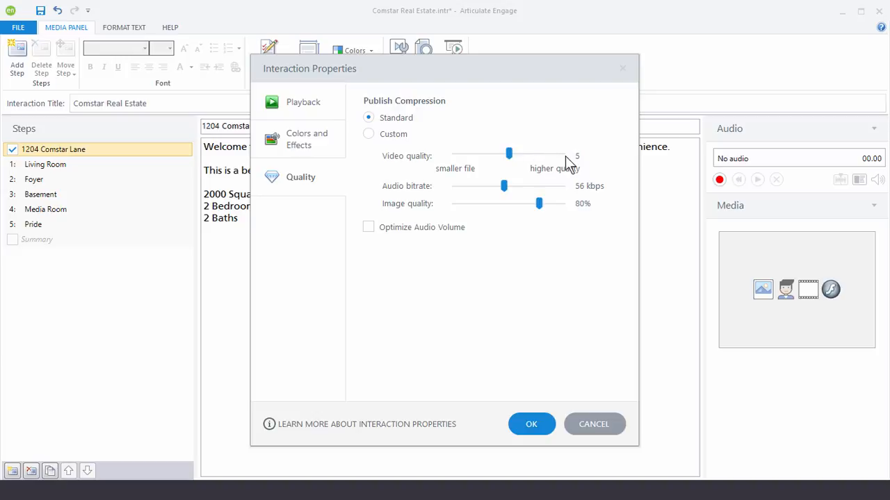
pyautogui.moveTo(569, 230)
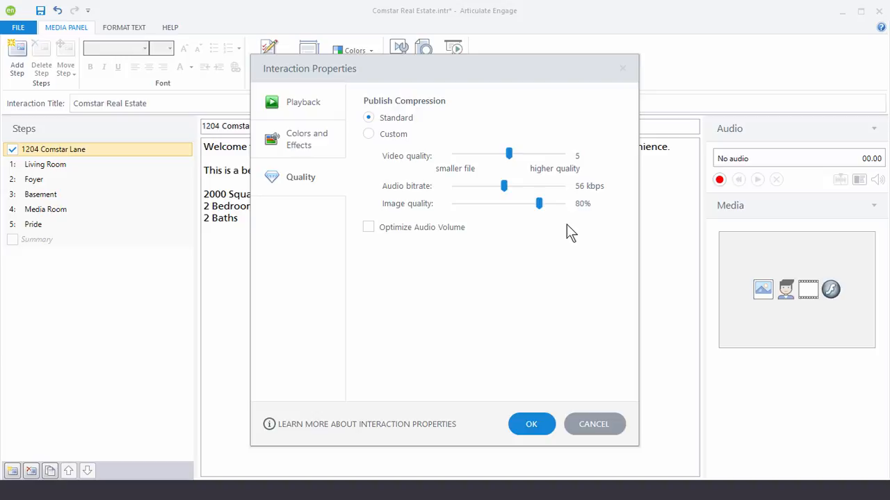
pyautogui.moveTo(458, 166)
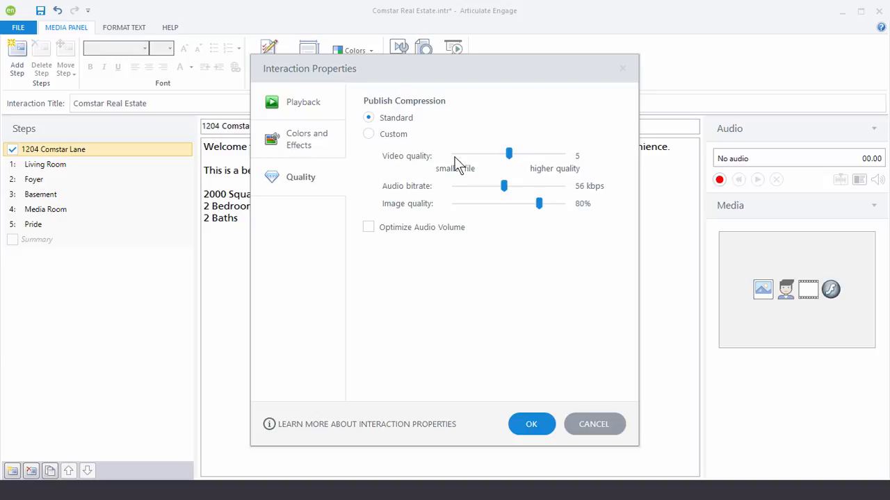
pyautogui.moveTo(461, 225)
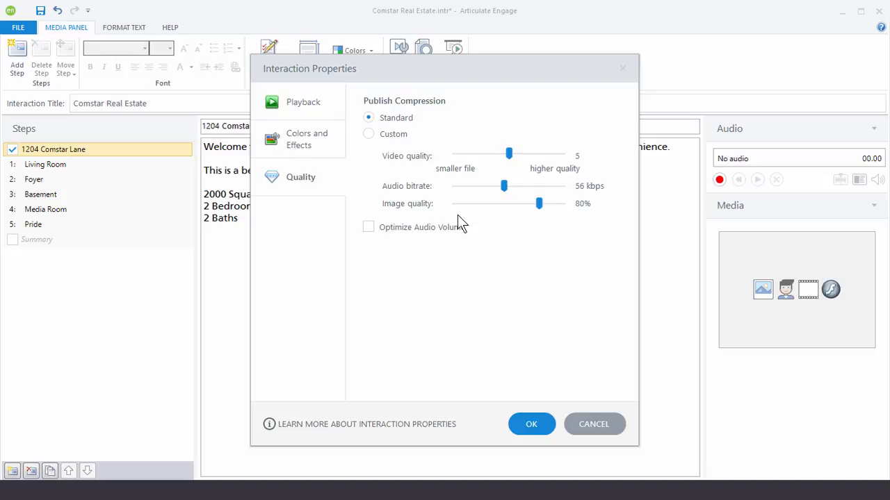
pyautogui.moveTo(459, 217)
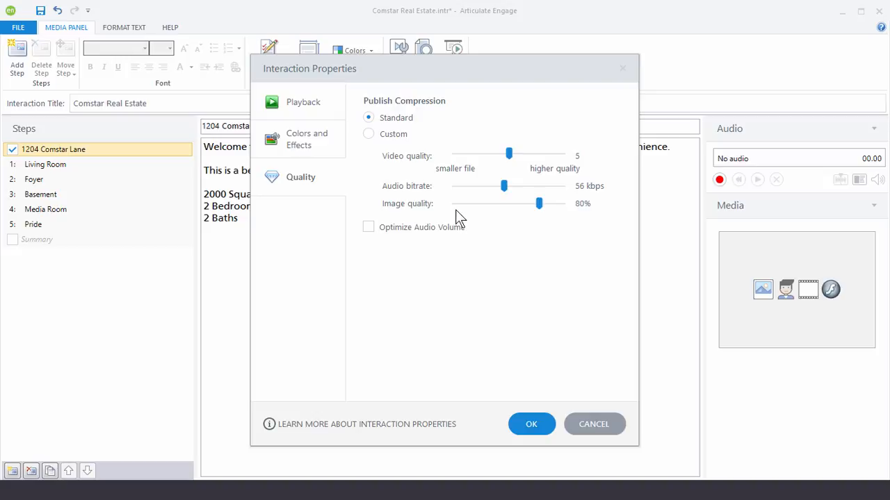
pyautogui.moveTo(581, 137)
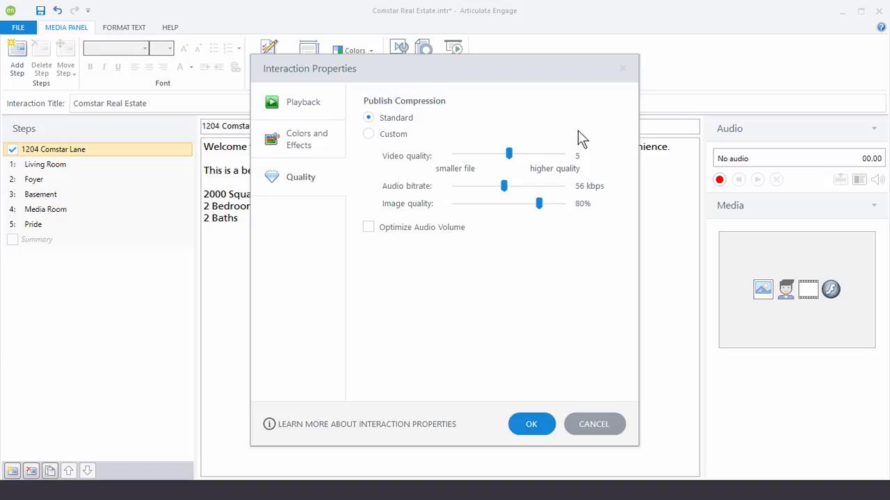
pyautogui.moveTo(471, 169)
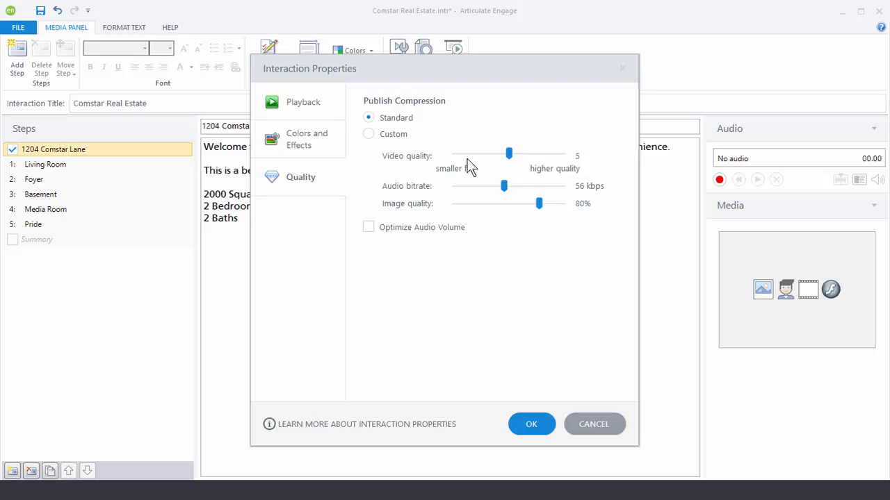
pyautogui.moveTo(457, 230)
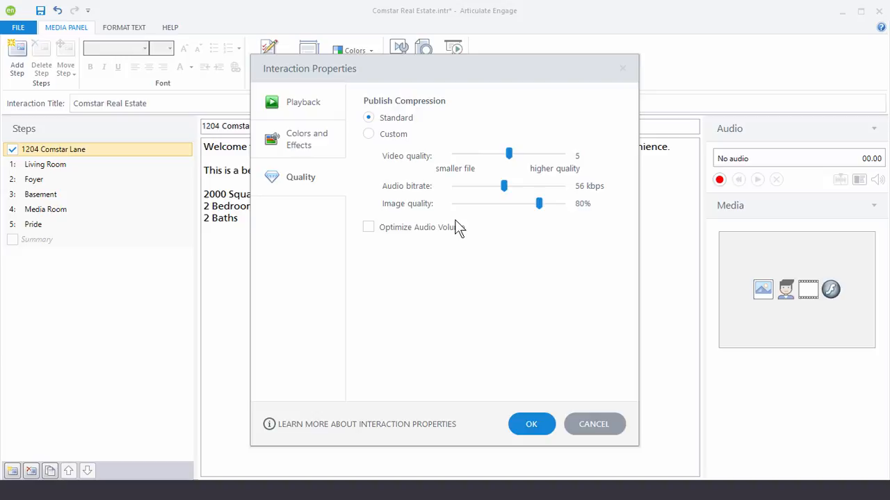
pyautogui.click(369, 228)
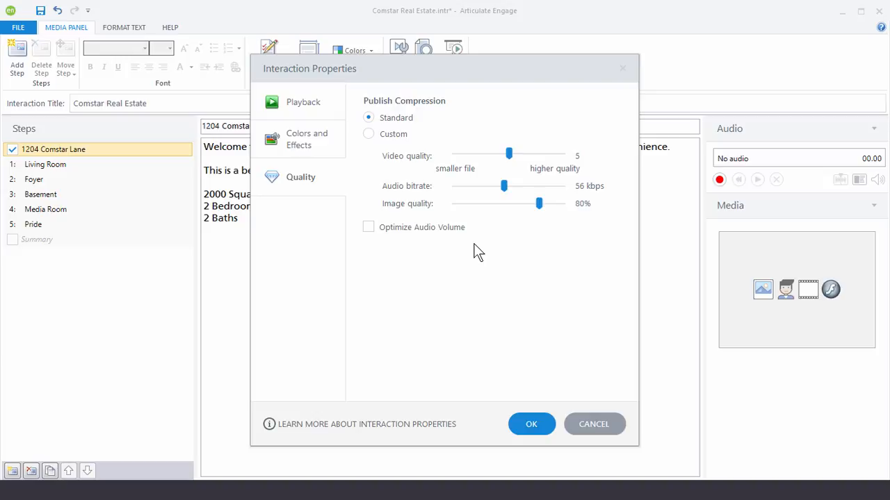
pyautogui.moveTo(590, 466)
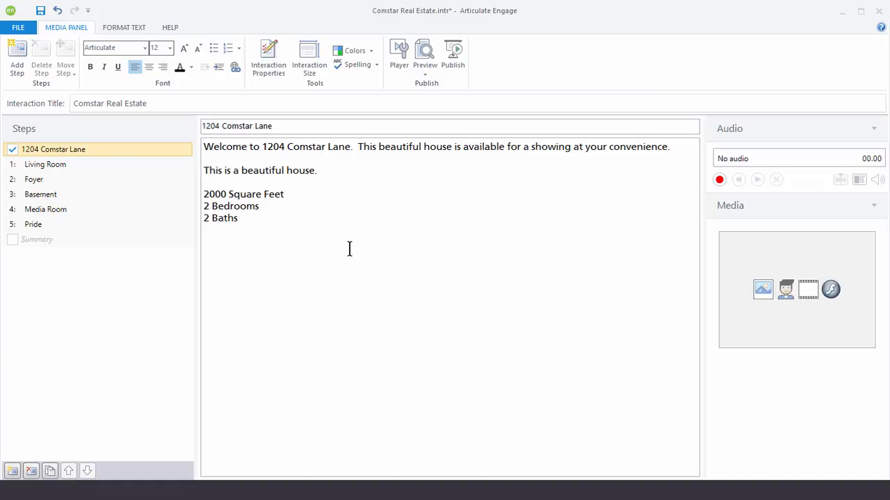
pyautogui.click(308, 58)
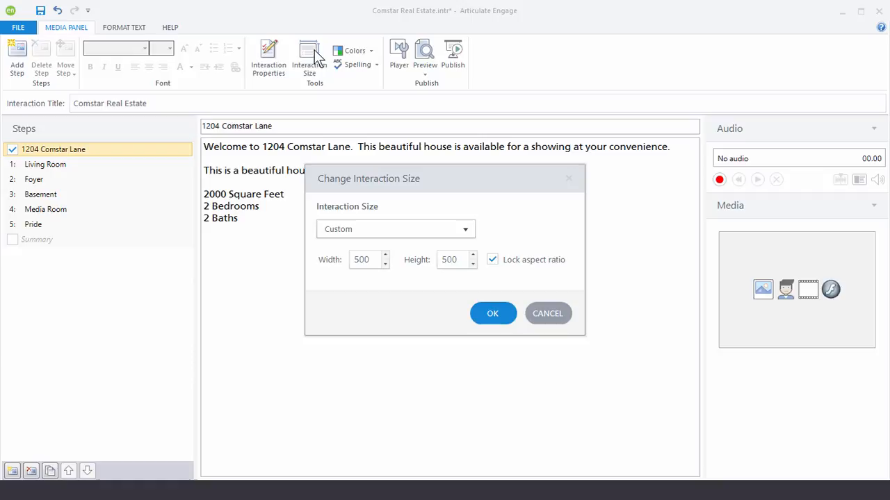
pyautogui.click(464, 228)
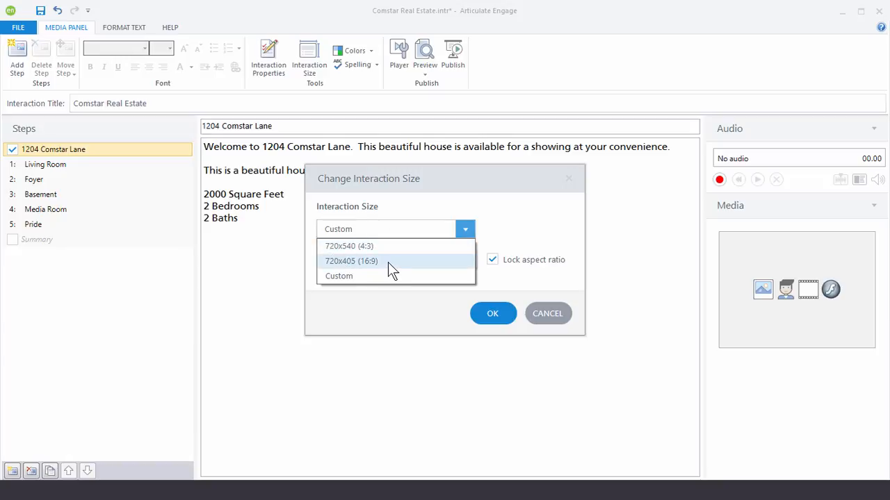
pyautogui.moveTo(382, 269)
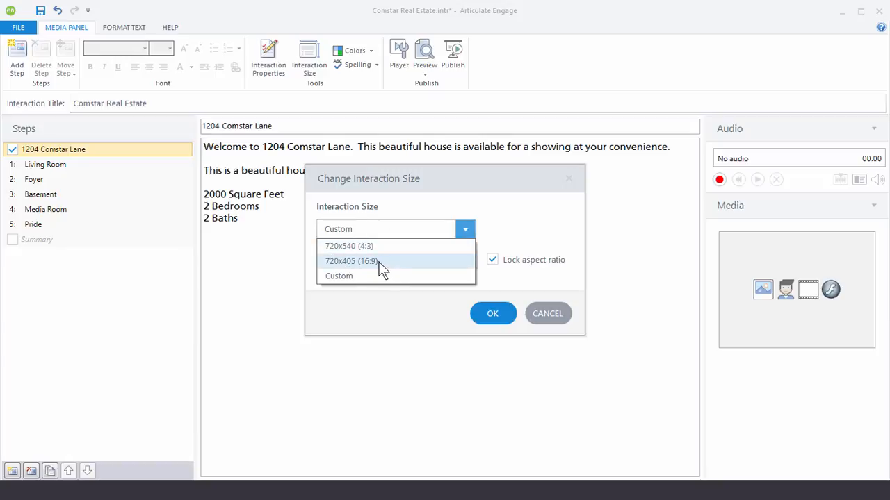
pyautogui.click(339, 275)
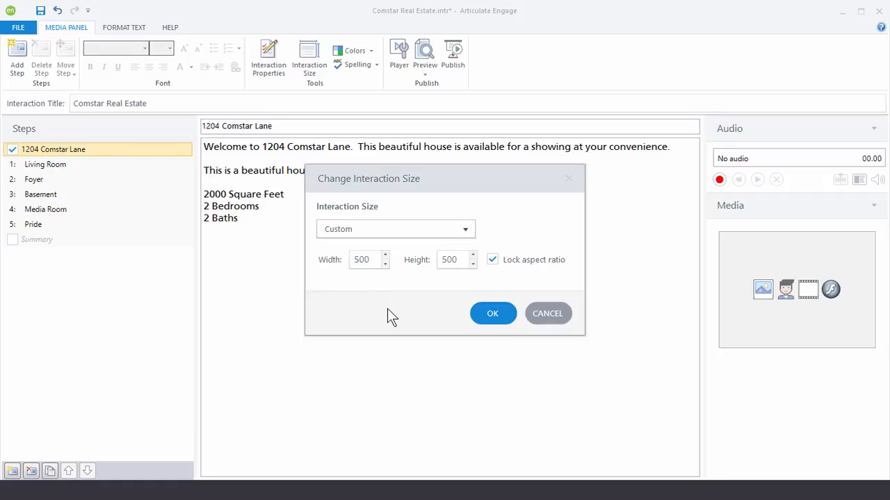
pyautogui.moveTo(465, 275)
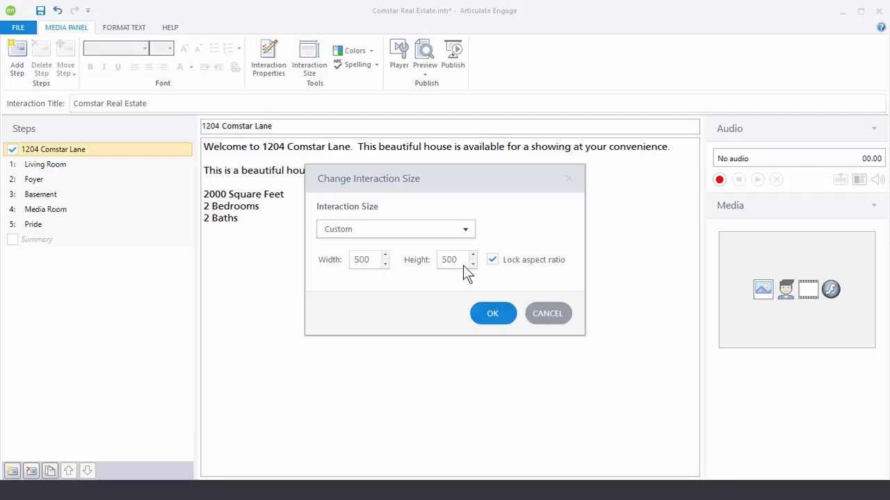
pyautogui.moveTo(353, 303)
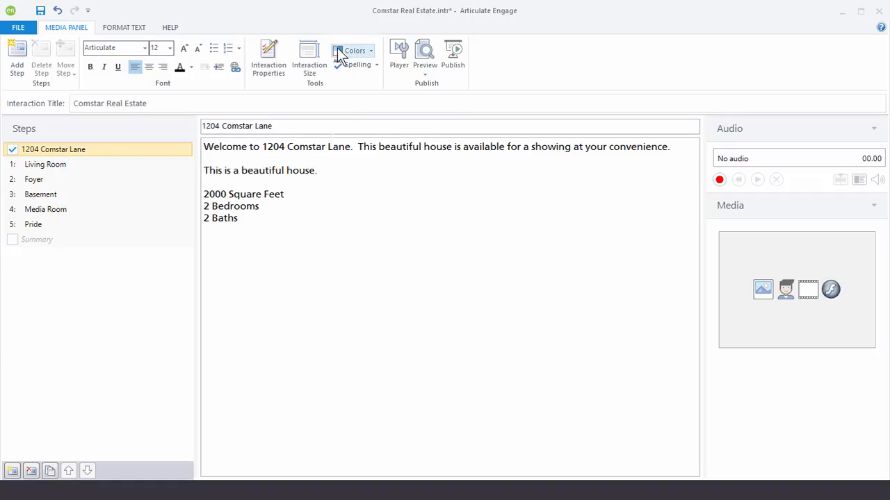
# - Start creating a new set of theme colors from the ribbon Colors list
pyautogui.click(353, 50)
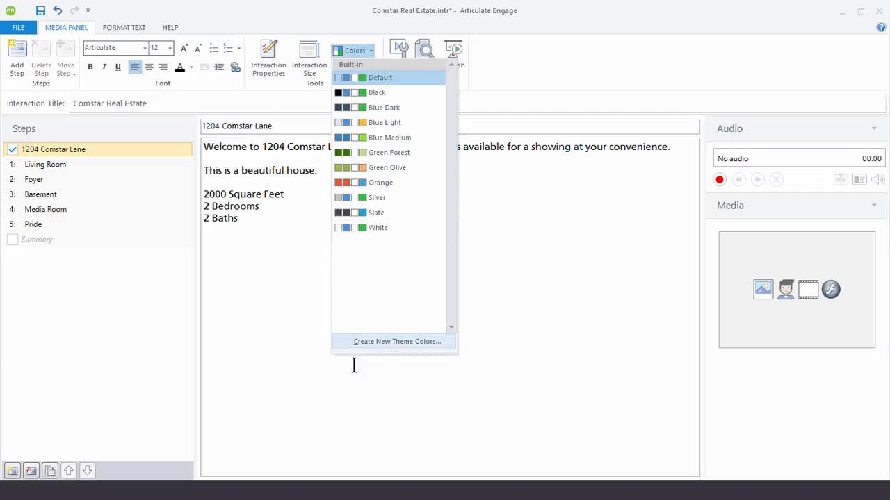
pyautogui.moveTo(398, 342)
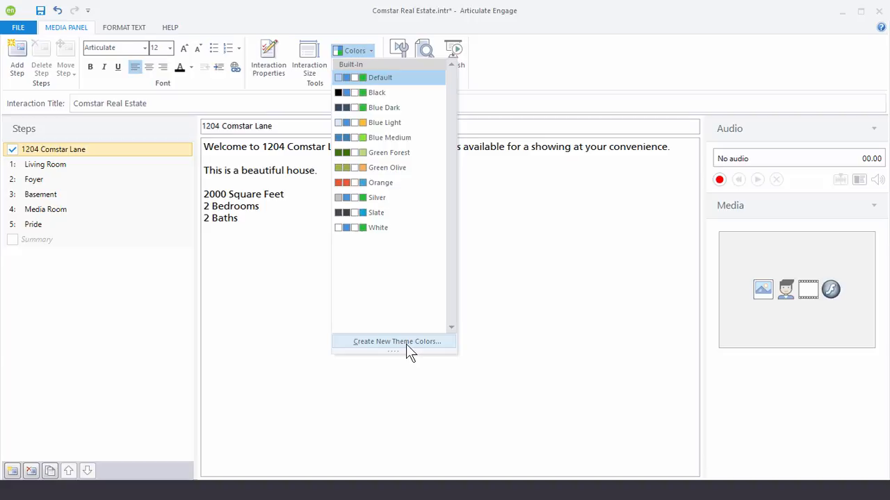
pyautogui.click(397, 341)
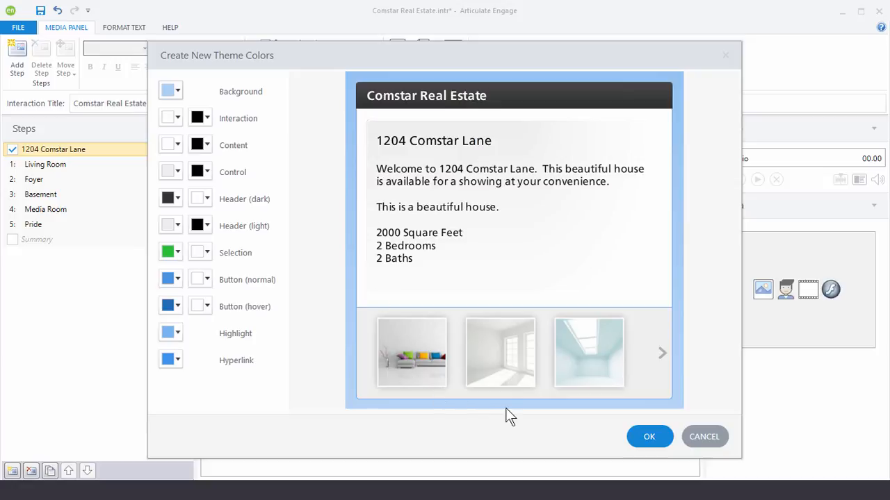
pyautogui.moveTo(528, 80)
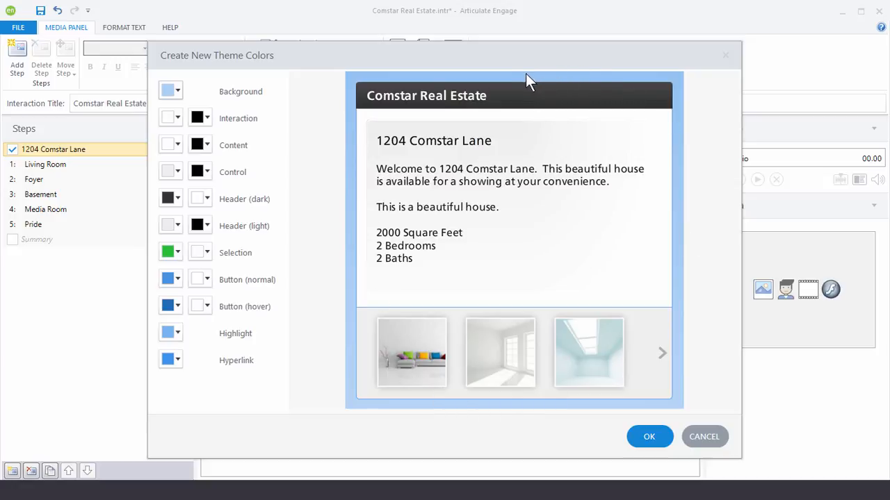
pyautogui.moveTo(517, 114)
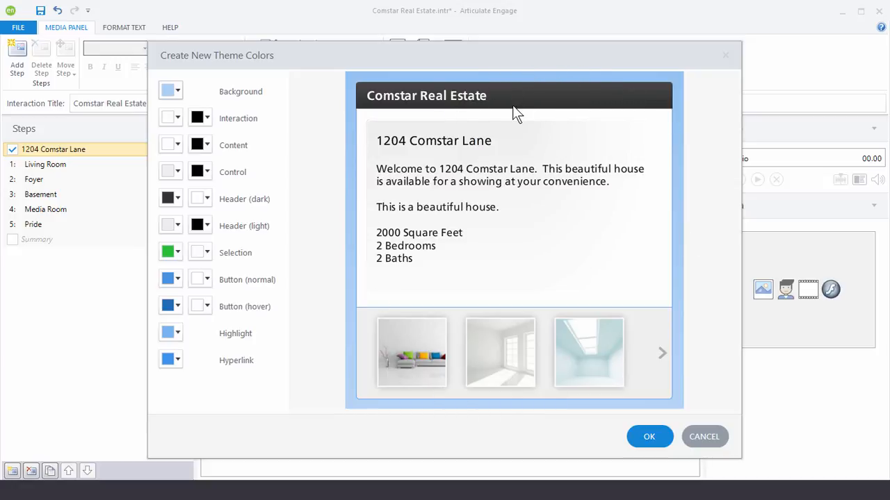
pyautogui.moveTo(250, 172)
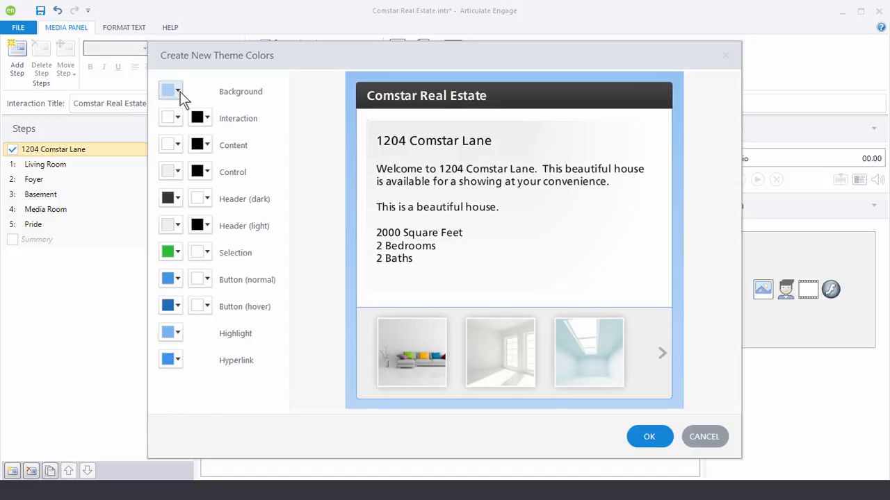
# - Preview yellow background and interaction colors, then close the theme color editor
pyautogui.click(167, 92)
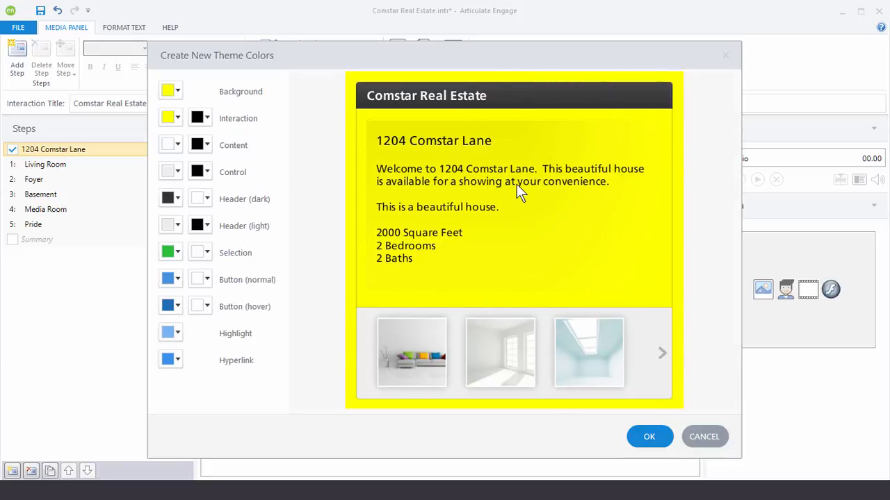
pyautogui.click(704, 436)
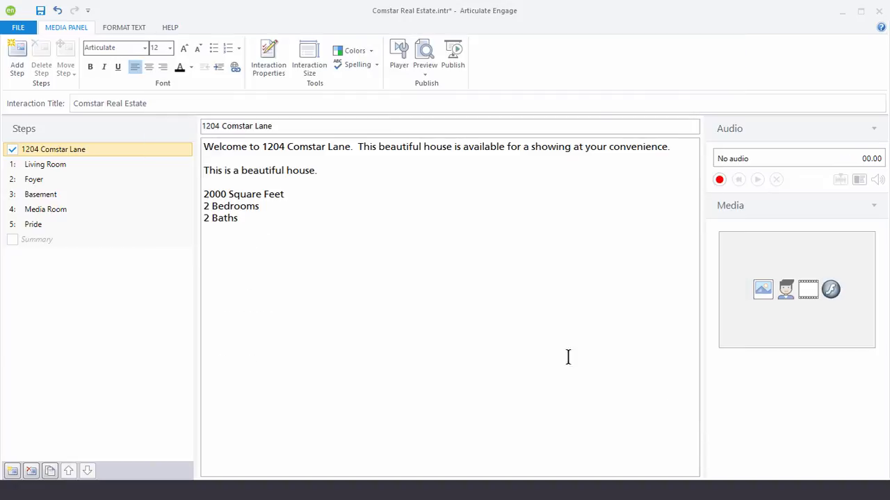
pyautogui.moveTo(345, 265)
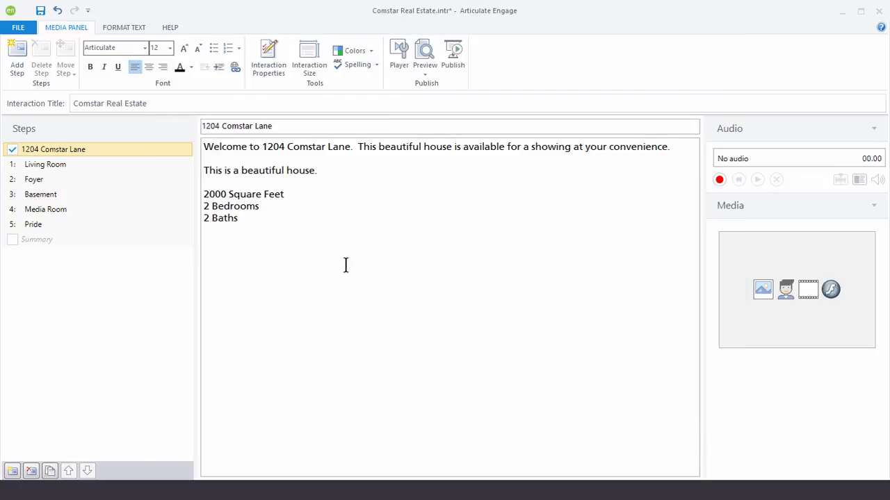
pyautogui.moveTo(308, 55)
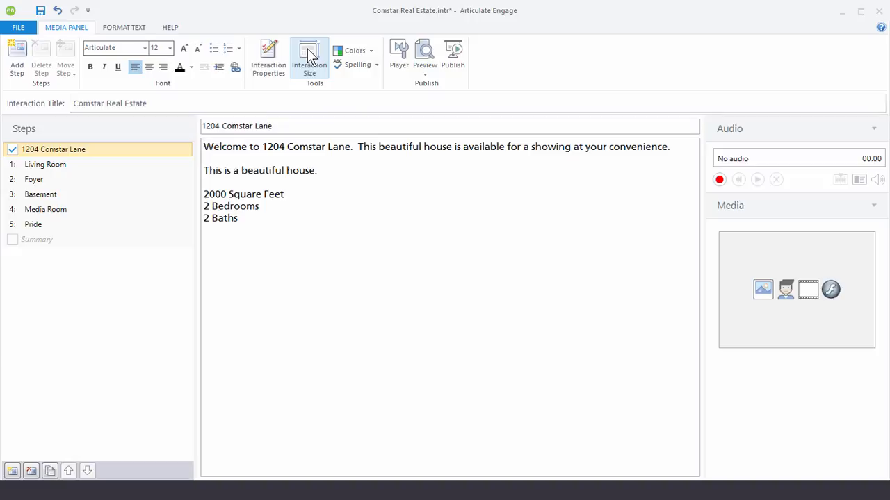
pyautogui.click(332, 125)
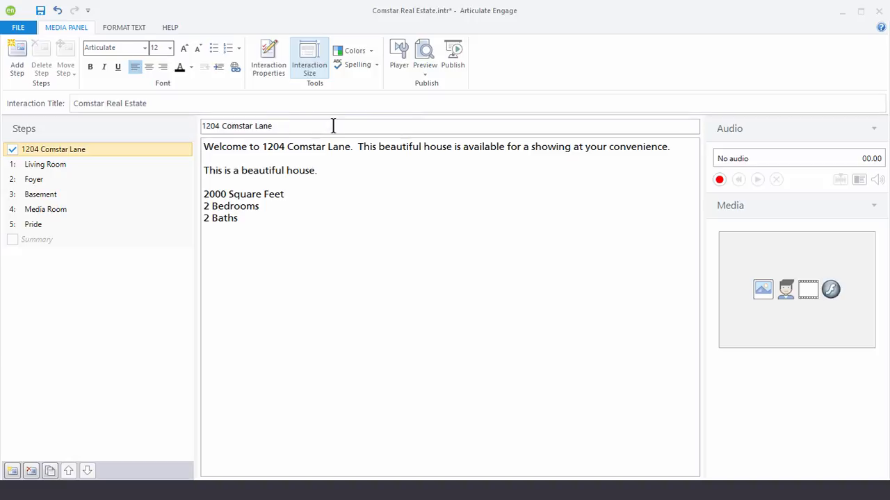
pyautogui.moveTo(356, 50)
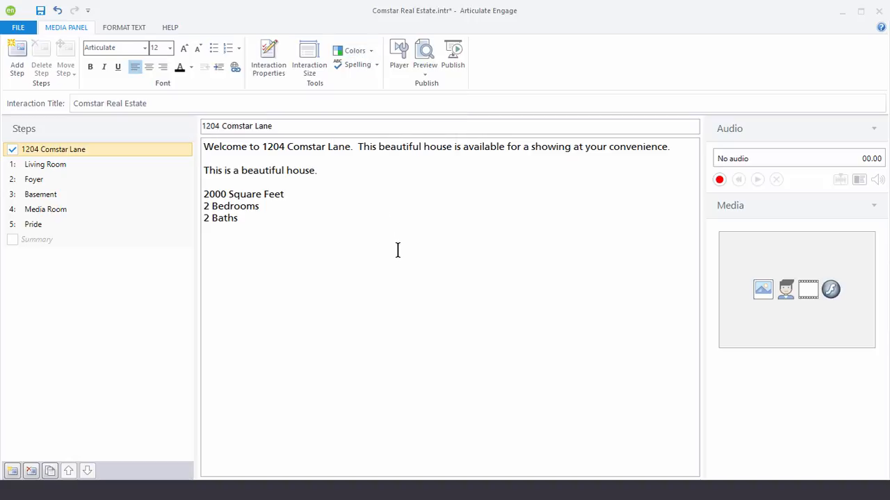
pyautogui.moveTo(478, 358)
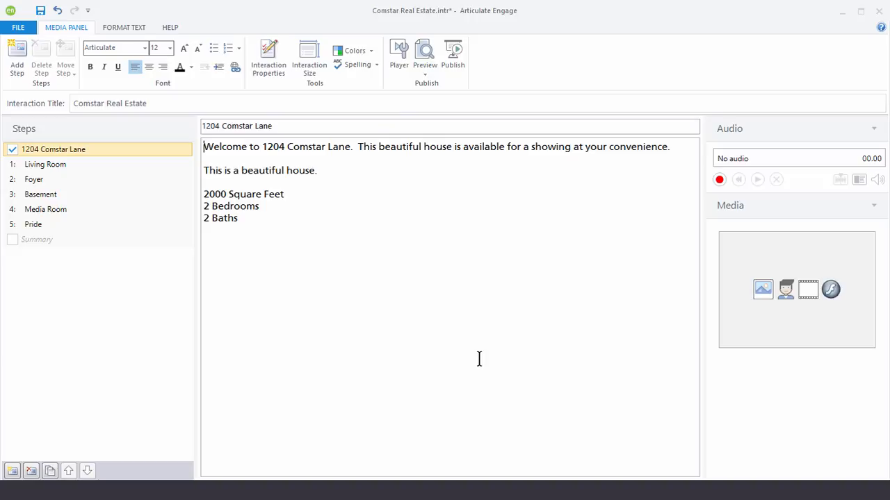